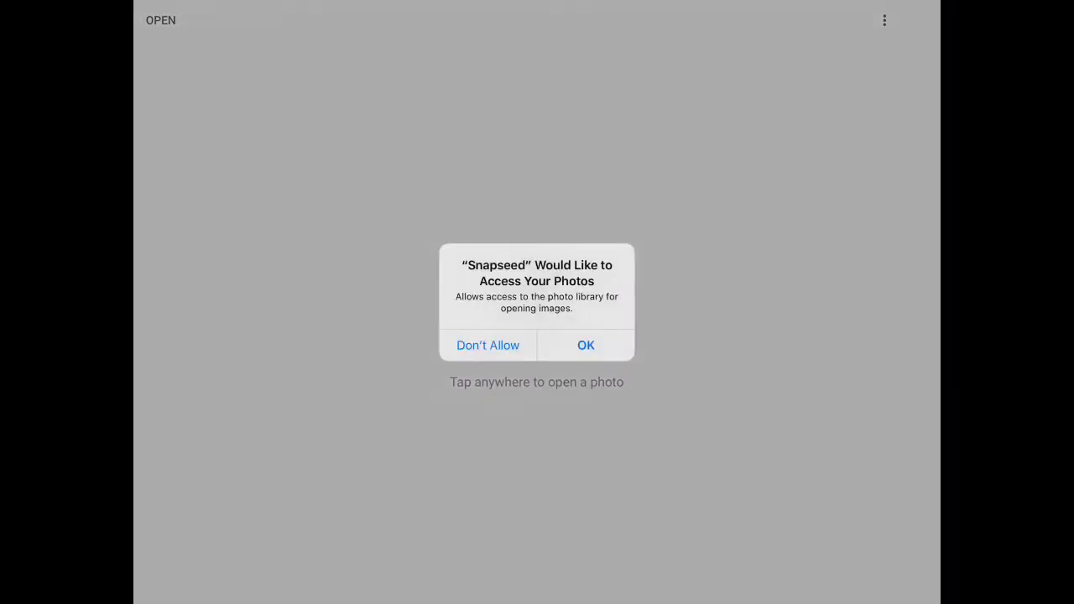
# - Allow photo access and browse the device albums down to the Students album
pyautogui.click(586, 346)
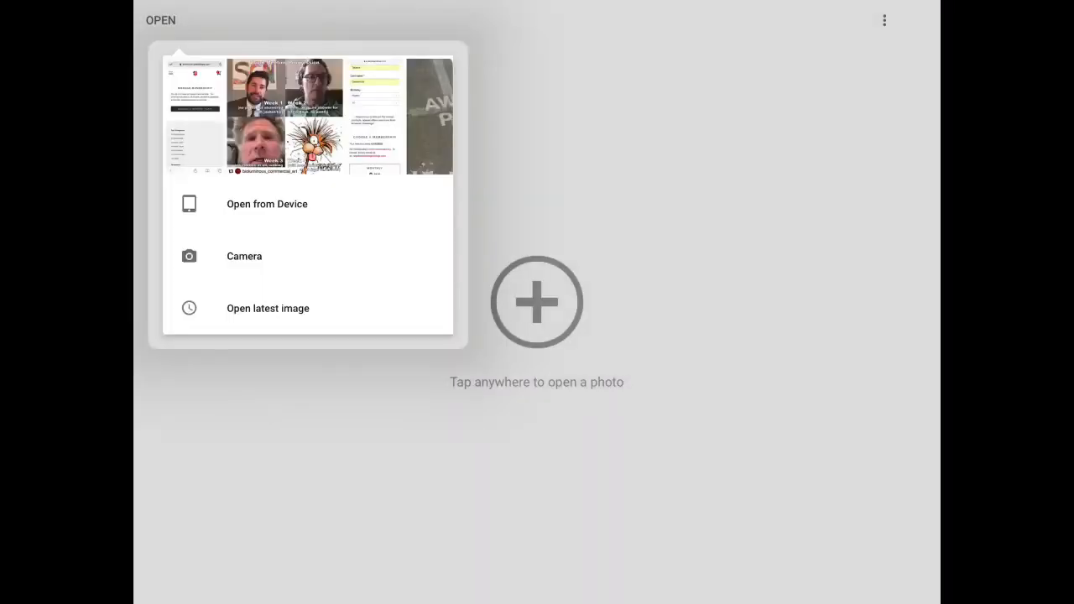
pyautogui.click(266, 205)
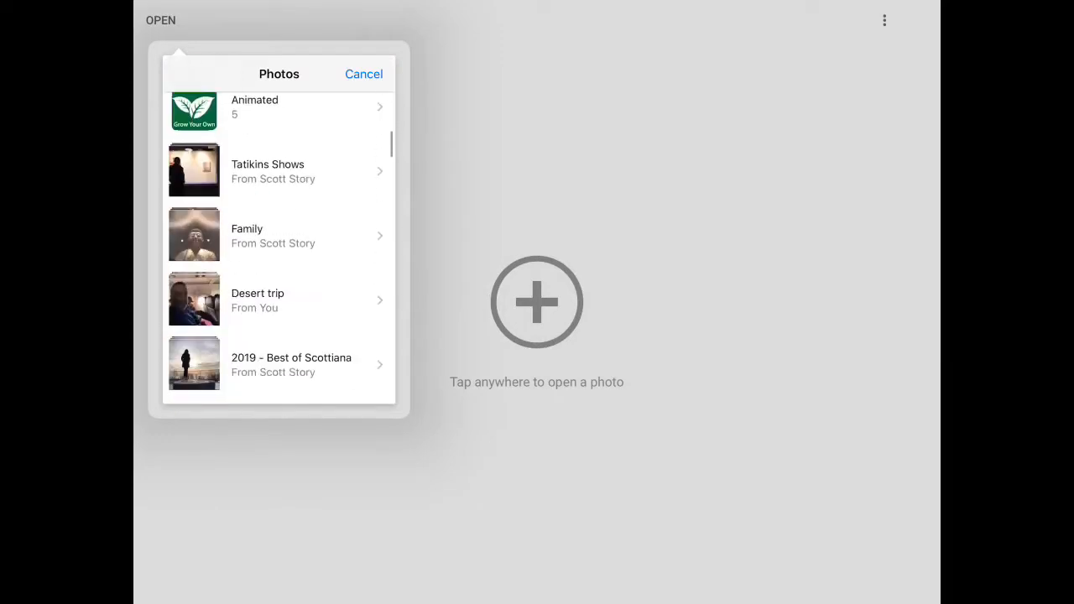
pyautogui.scroll(-3)
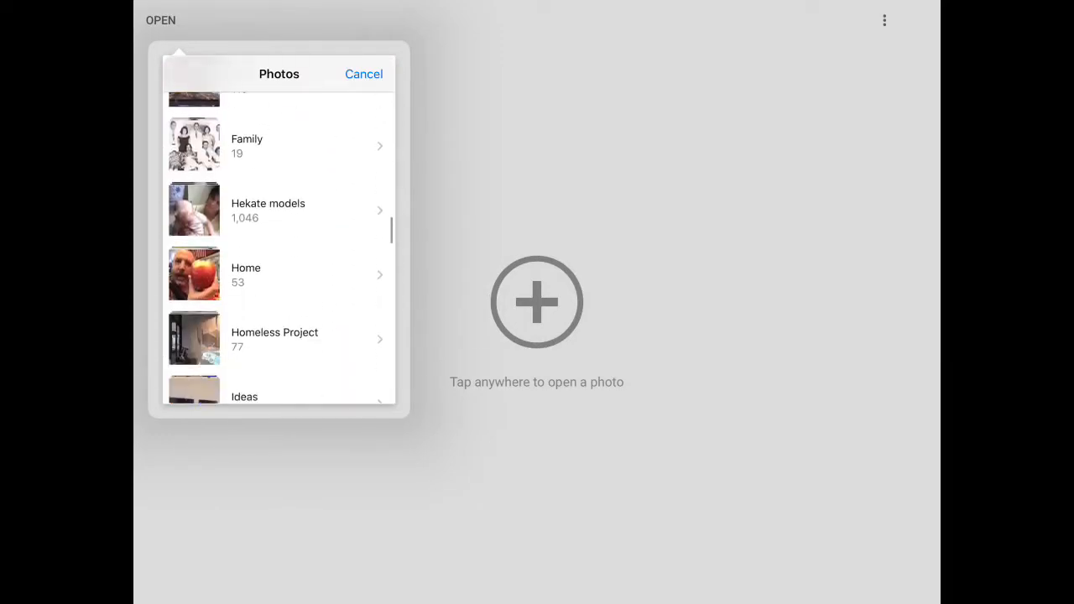
pyautogui.scroll(-3)
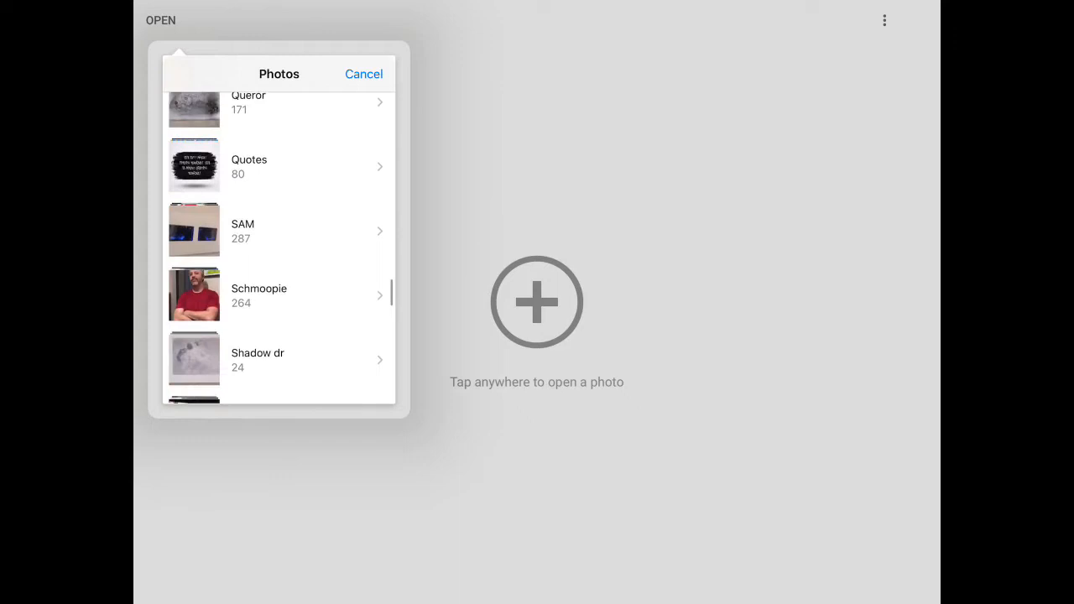
pyautogui.click(277, 294)
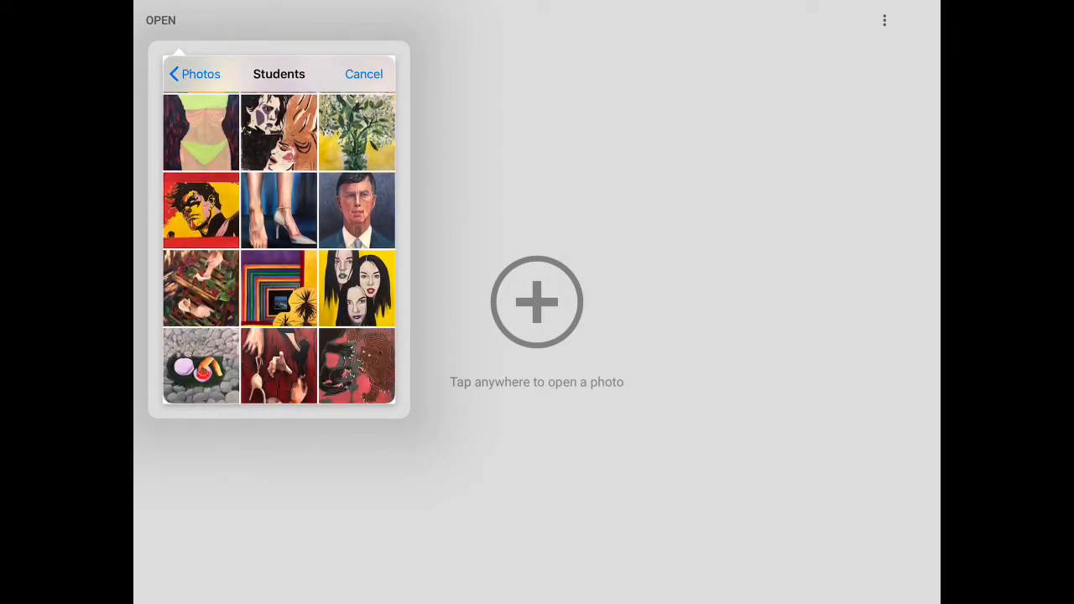
# - Scroll the Students album to the charcoal drawing of a woman seen from behind
pyautogui.scroll(-3)
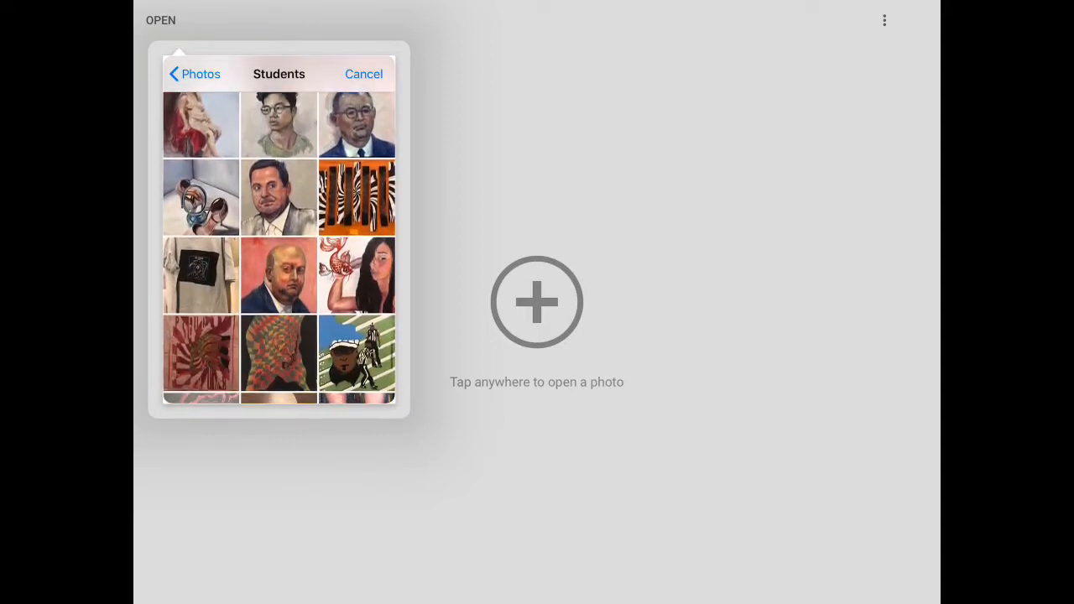
pyautogui.scroll(-3)
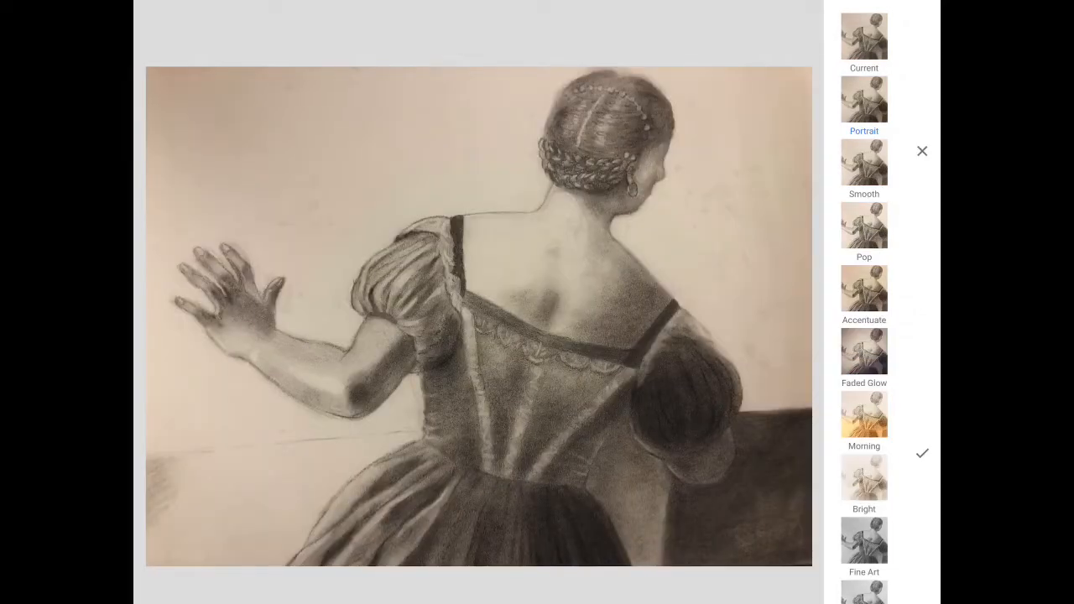
# - Apply a look preset that turns the beige-tinted drawing neutral grey
pyautogui.click(863, 541)
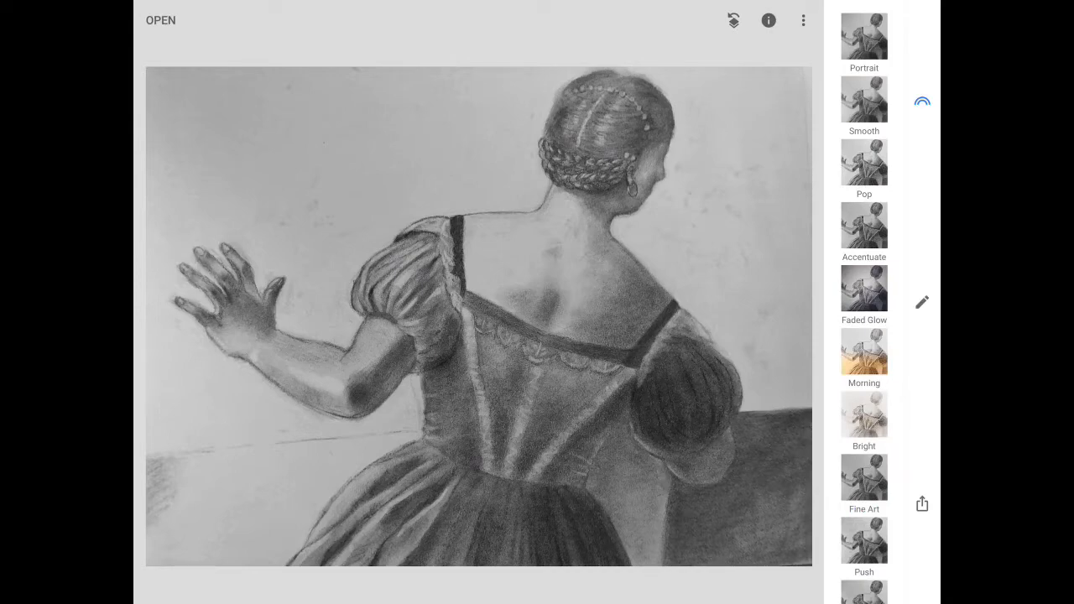
# - Perspective-correct the drawing so its paper edges sit square and fill the frame
pyautogui.click(923, 302)
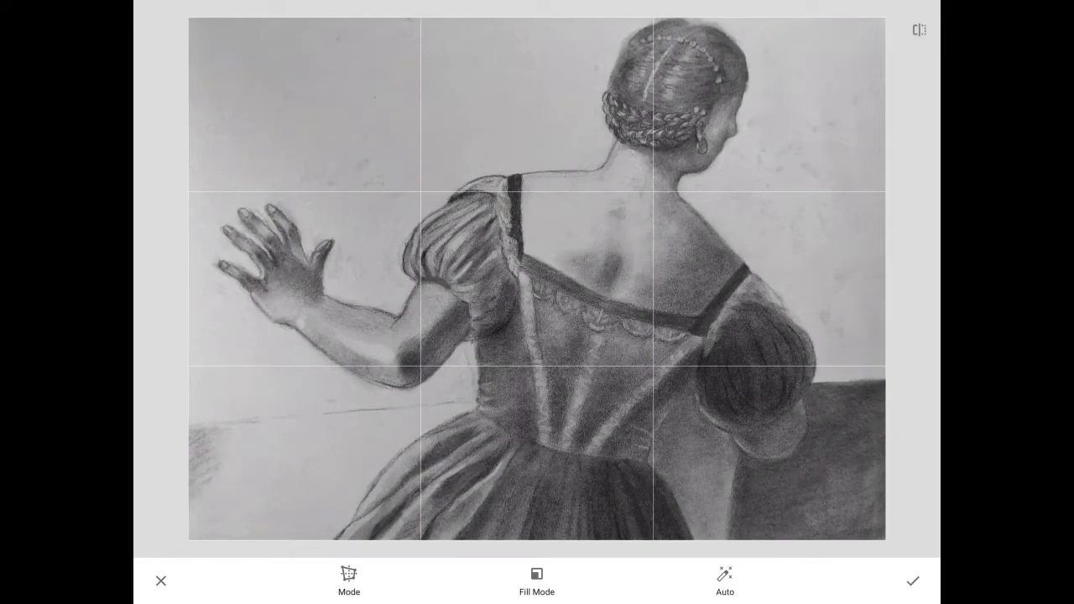
pyautogui.click(913, 581)
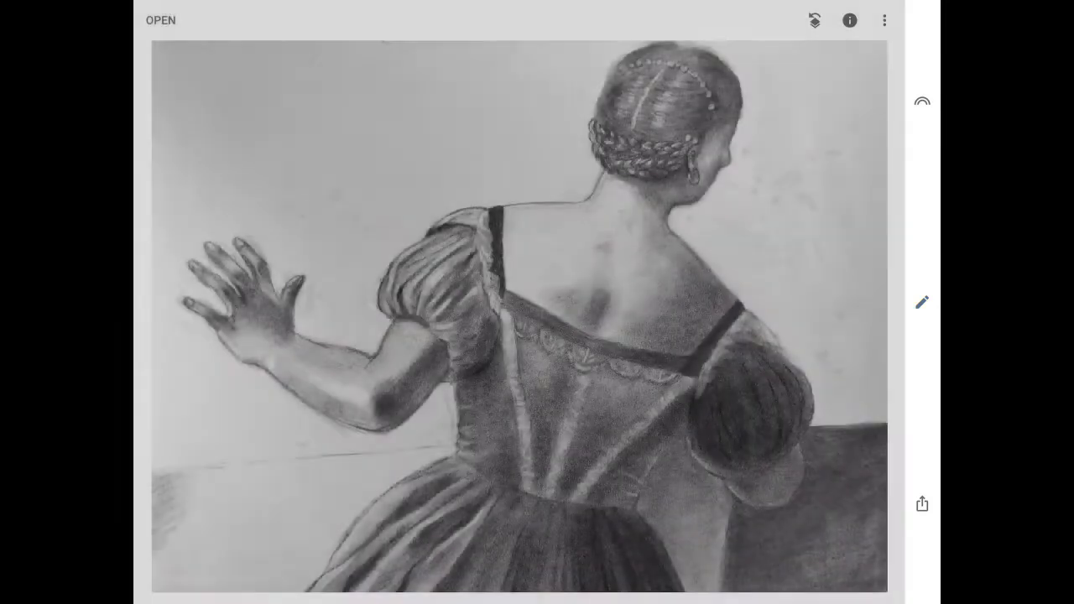
# - Tune the image to Brightness +24 and Warmth about +2, then confirm
pyautogui.click(920, 302)
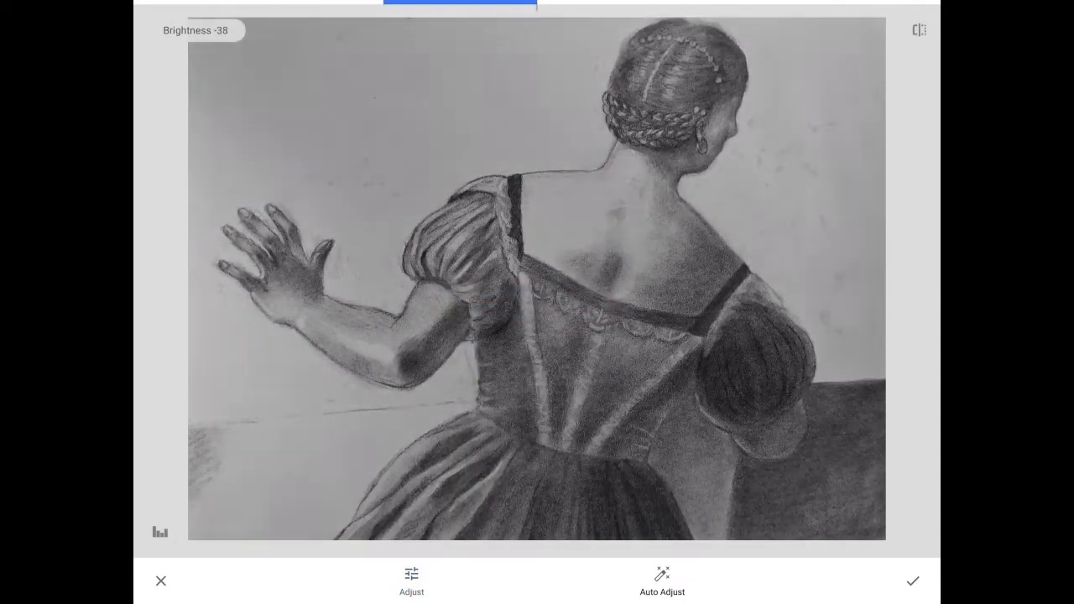
pyautogui.moveTo(378, 10); pyautogui.dragTo(587, 10)
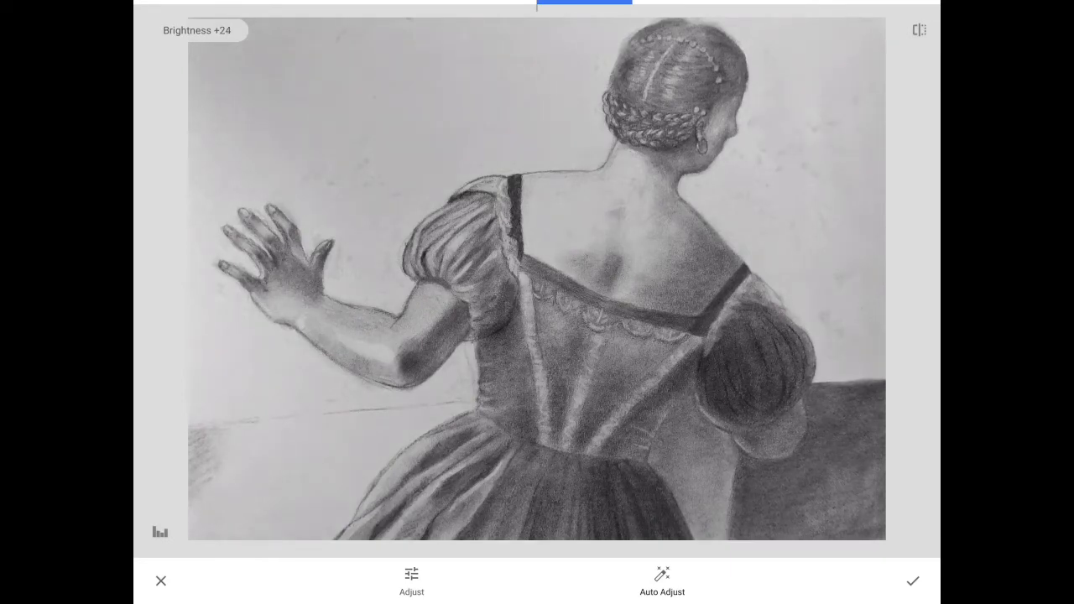
pyautogui.click(412, 580)
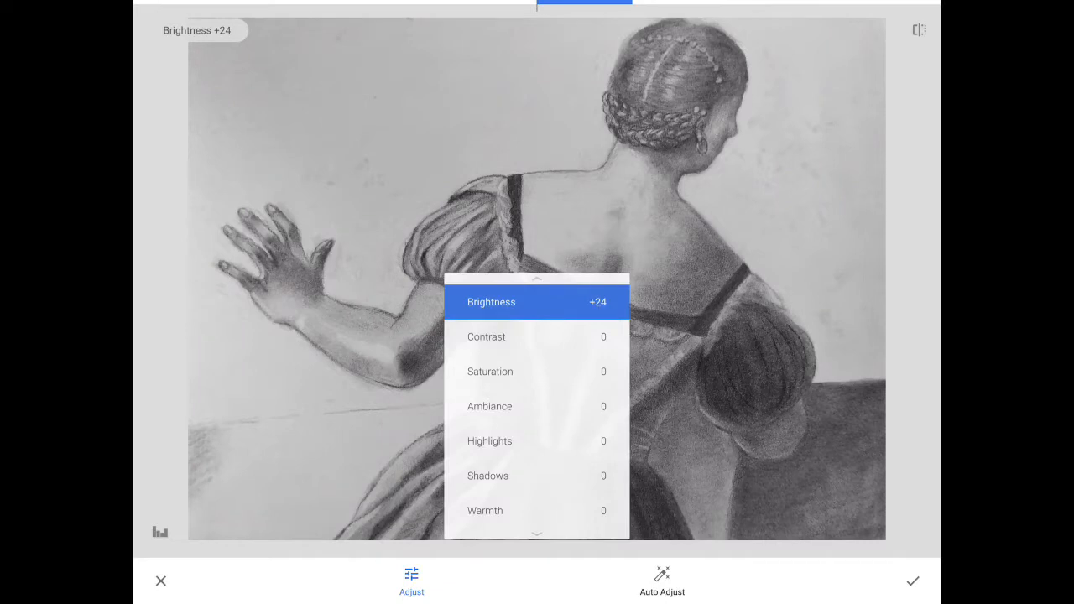
pyautogui.scroll(-3)
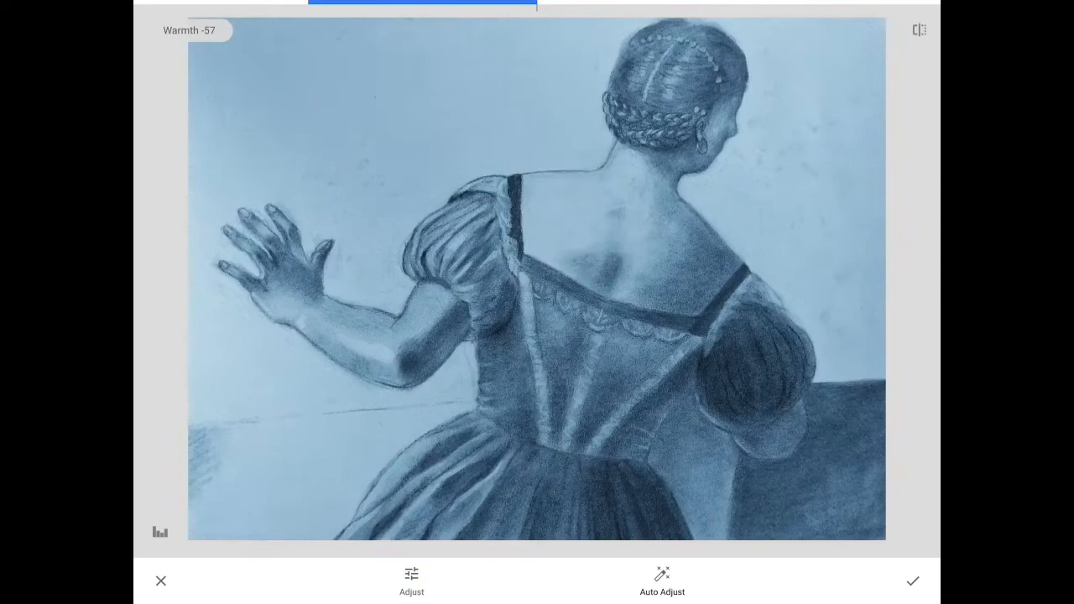
pyautogui.moveTo(420, 3); pyautogui.dragTo(528, 3)
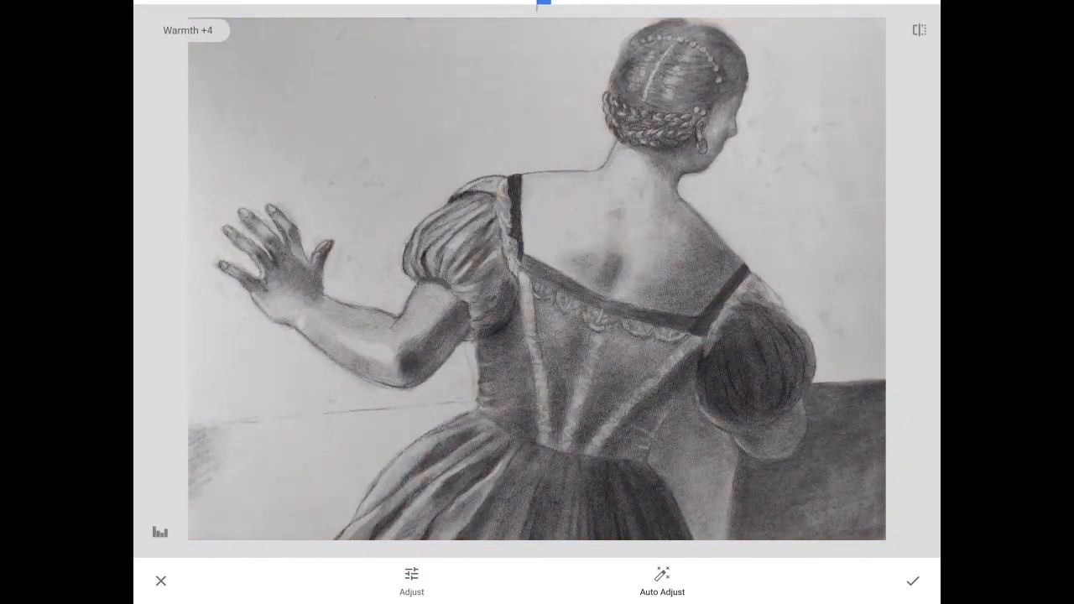
pyautogui.moveTo(544, 3); pyautogui.dragTo(537, 3)
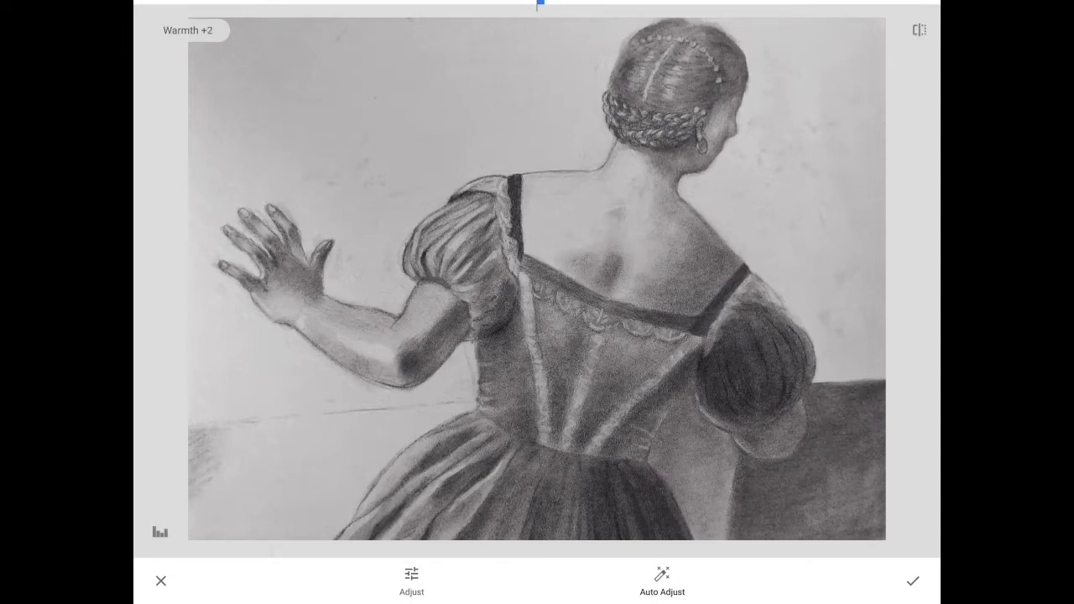
pyautogui.click(913, 581)
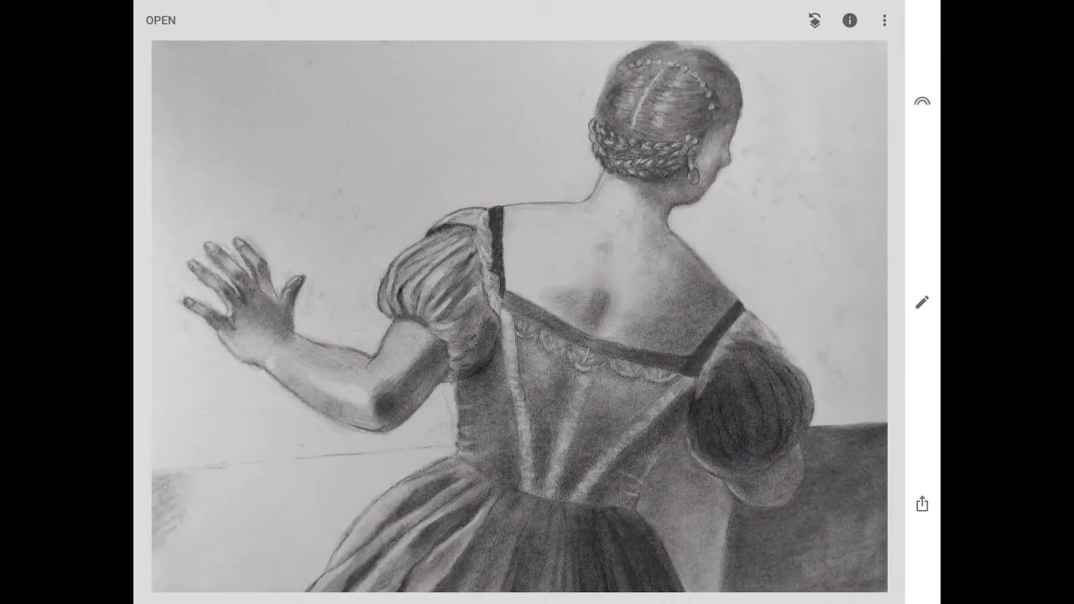
# - Save the edited copy of the drawing via Export
pyautogui.click(921, 504)
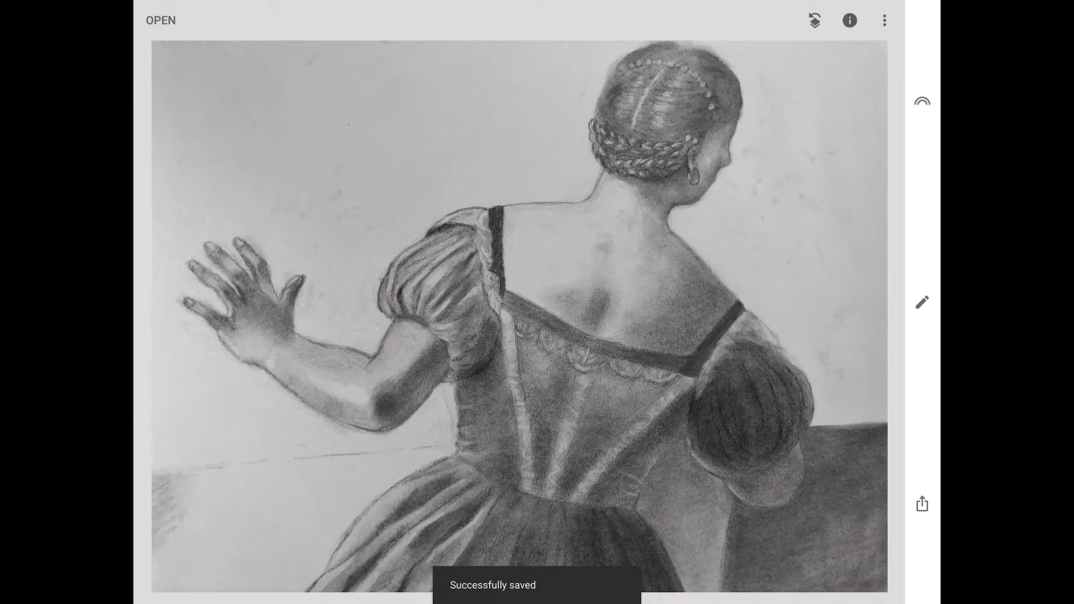
# - Add a handwritten-style text element and start editing its placeholder
pyautogui.click(922, 302)
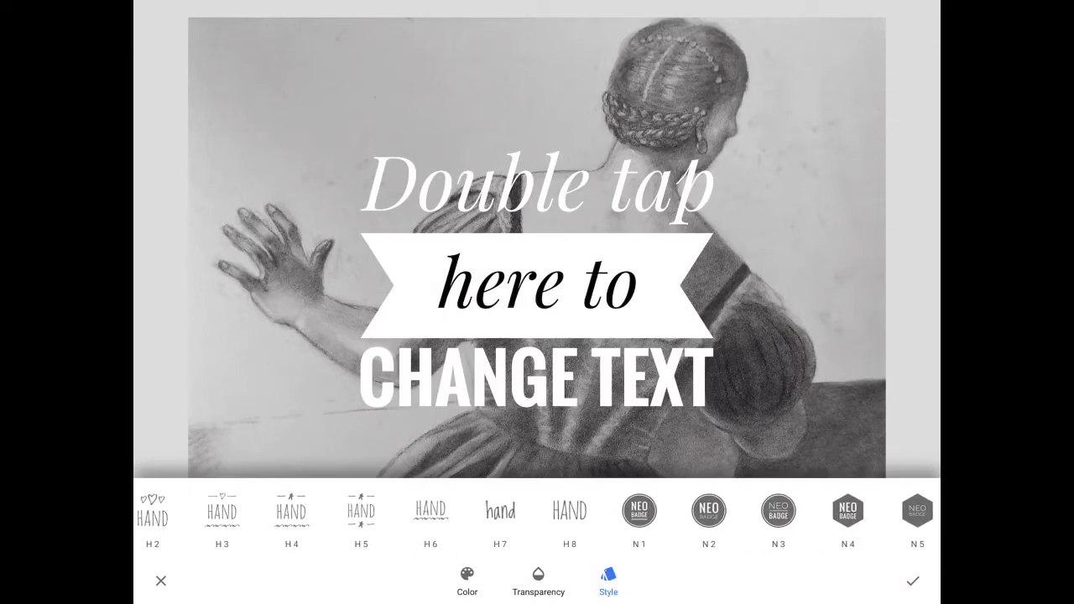
pyautogui.click(569, 520)
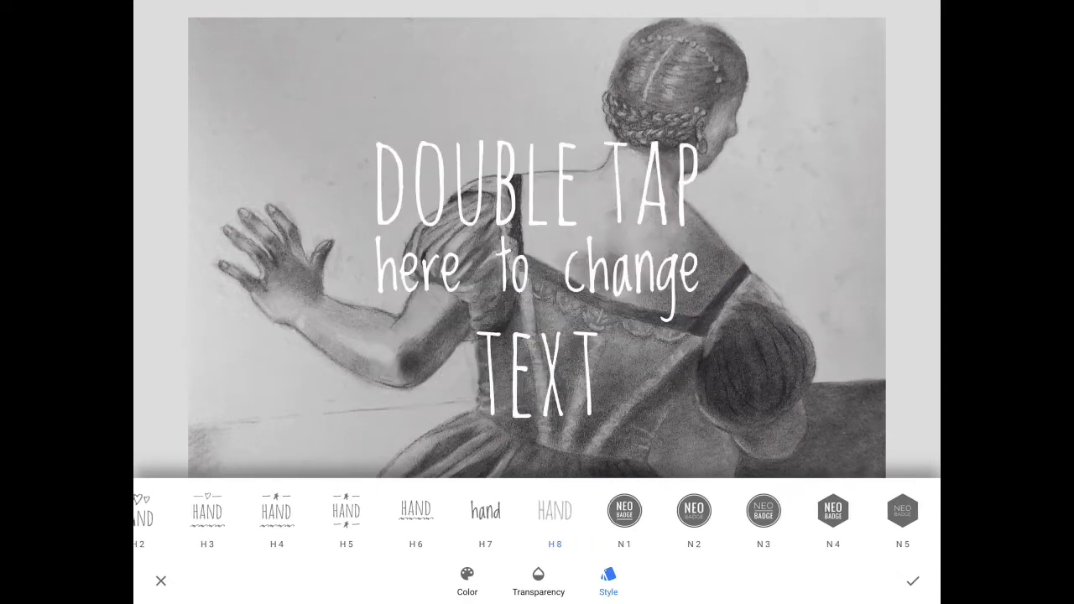
pyautogui.doubleClick(537, 252)
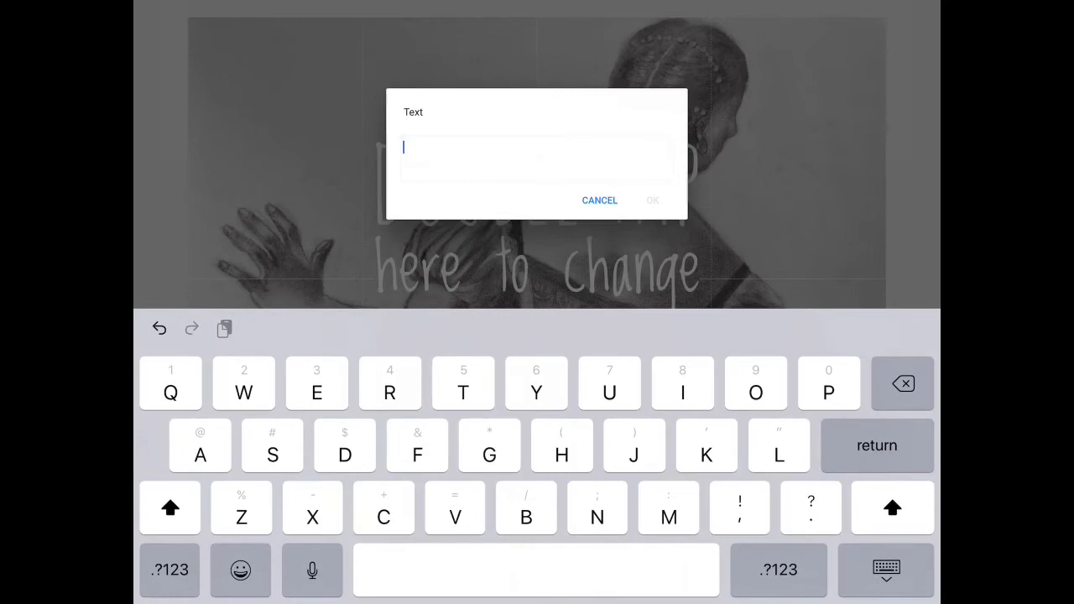
# - Enter the caption 'This is a great way to add text to your lictures for IG' and confirm
pyautogui.write('This is a great w')
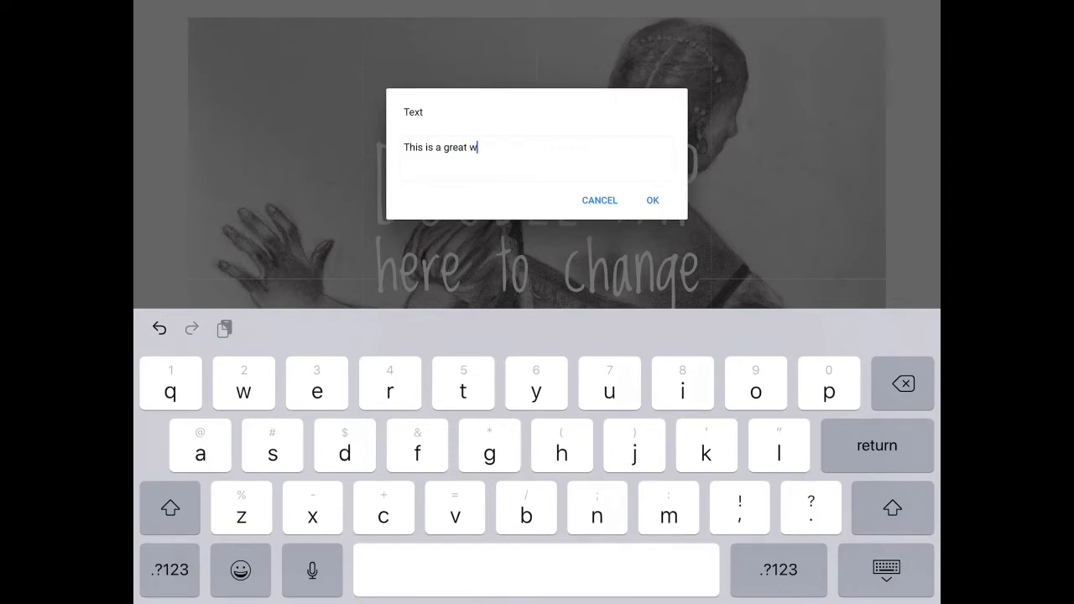
pyautogui.write('ay to')
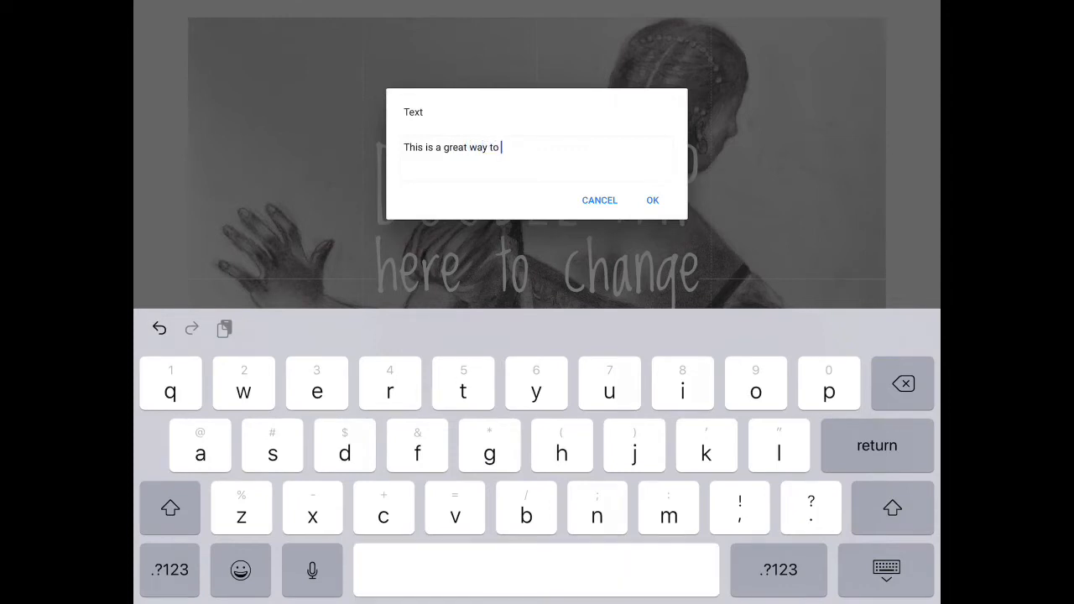
pyautogui.write('add text')
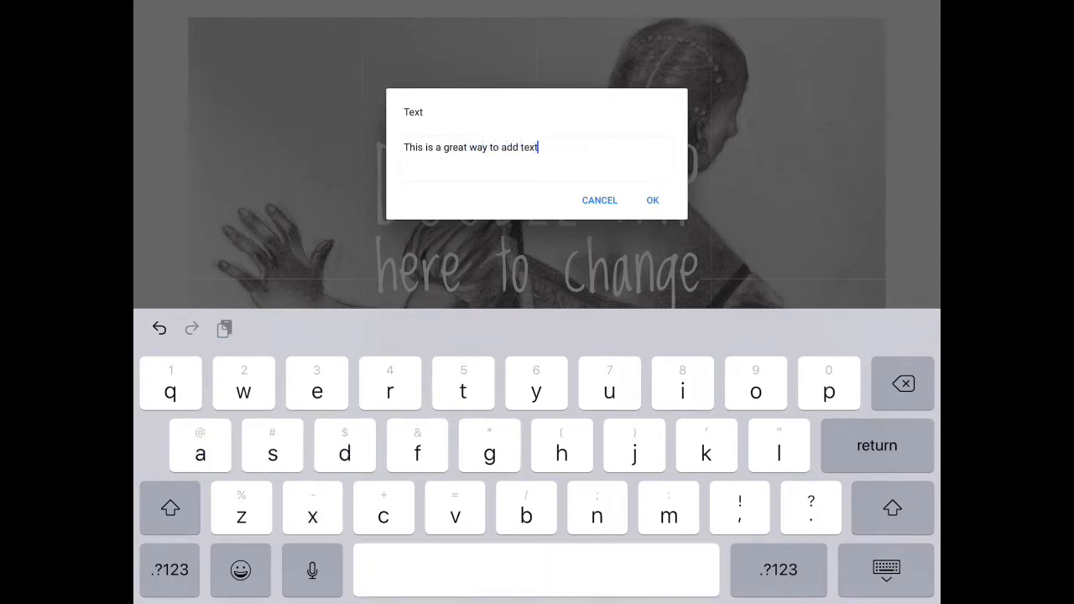
pyautogui.write('to your lictu')
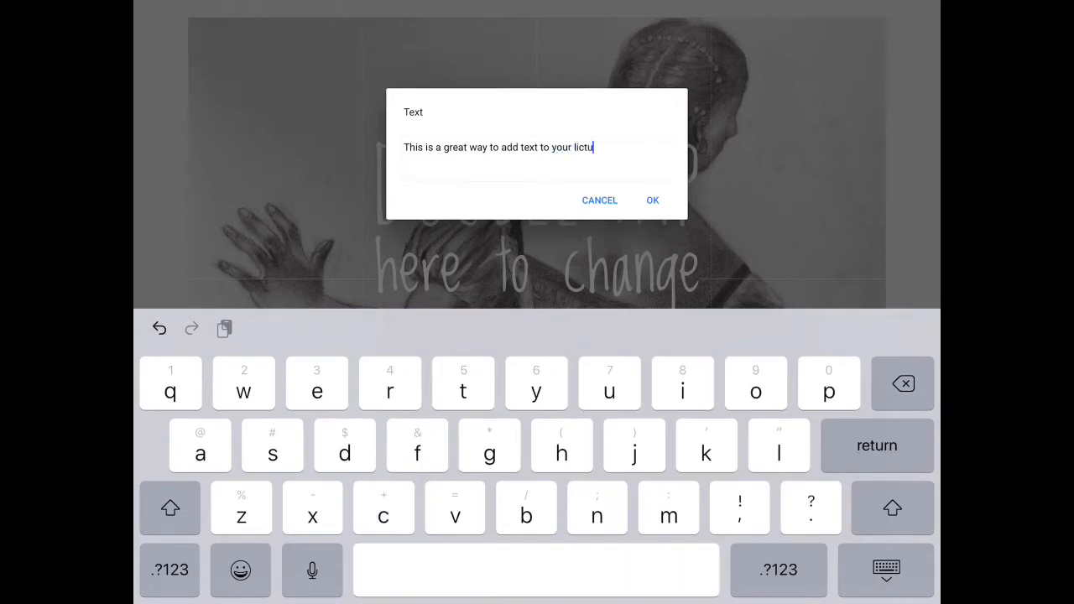
pyautogui.write('res for IG')
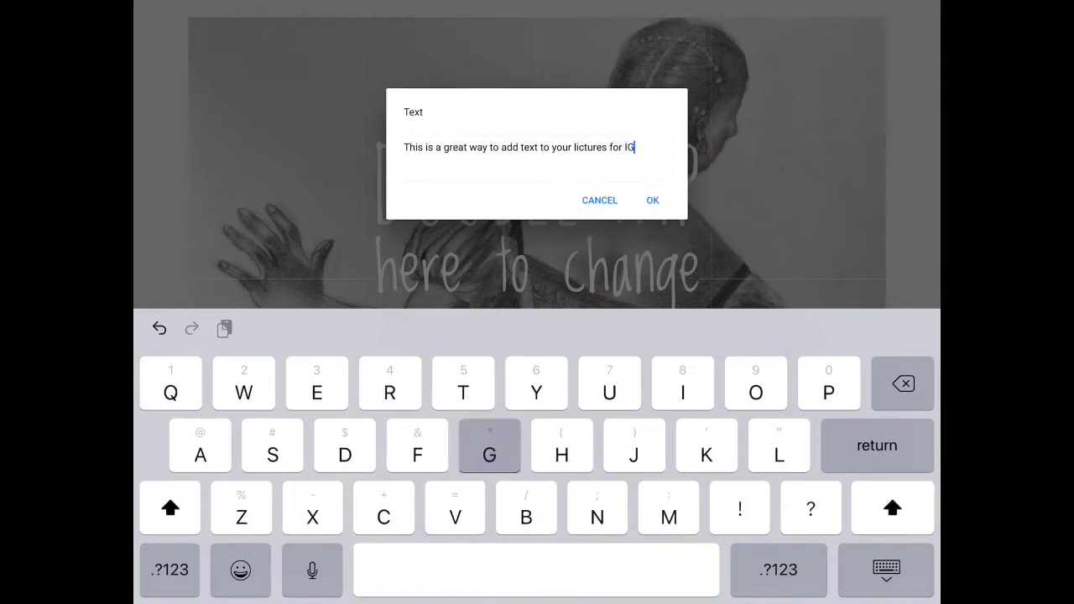
pyautogui.click(651, 199)
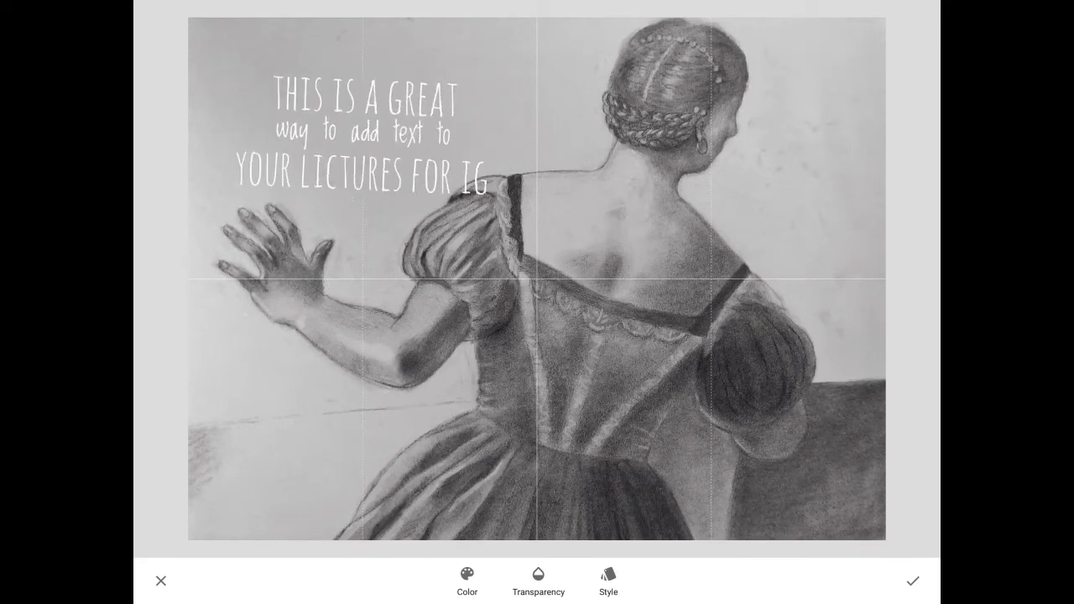
# - Restyle the caption with the N7 white starburst badge preset
pyautogui.click(608, 581)
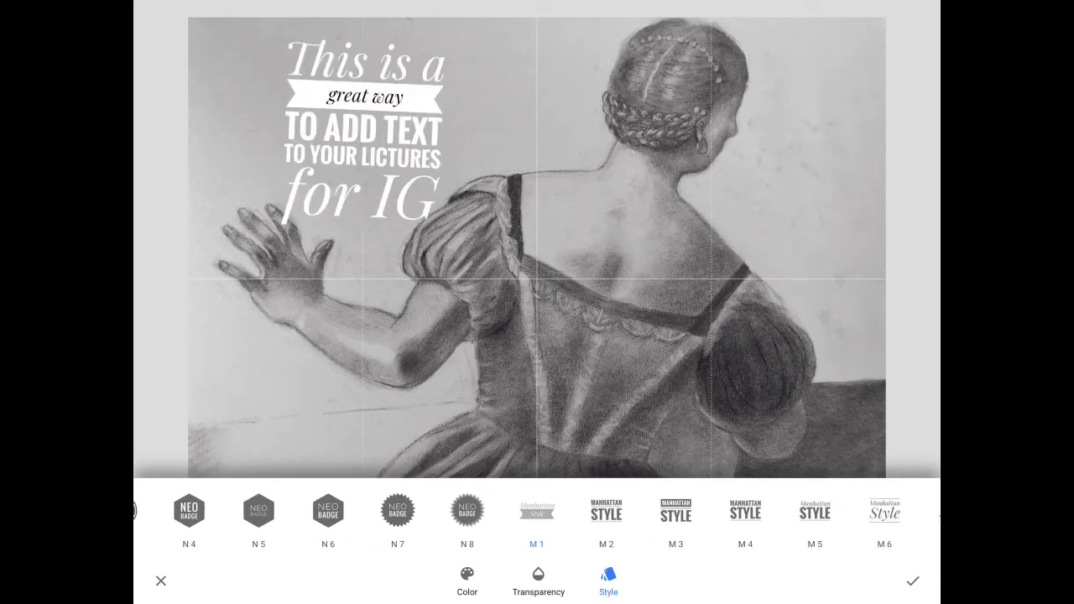
pyautogui.click(538, 512)
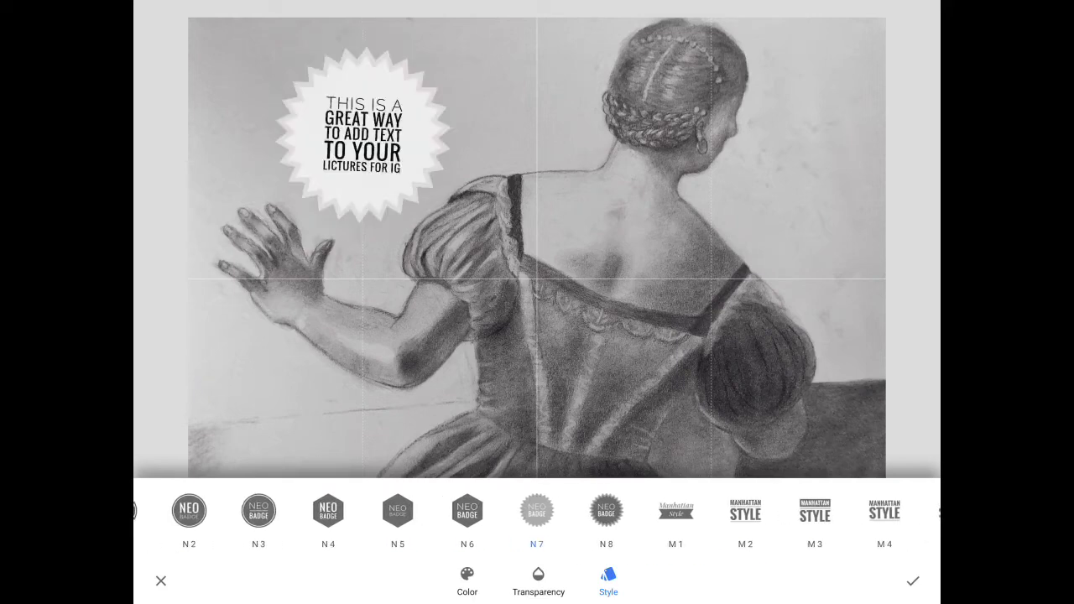
pyautogui.click(467, 581)
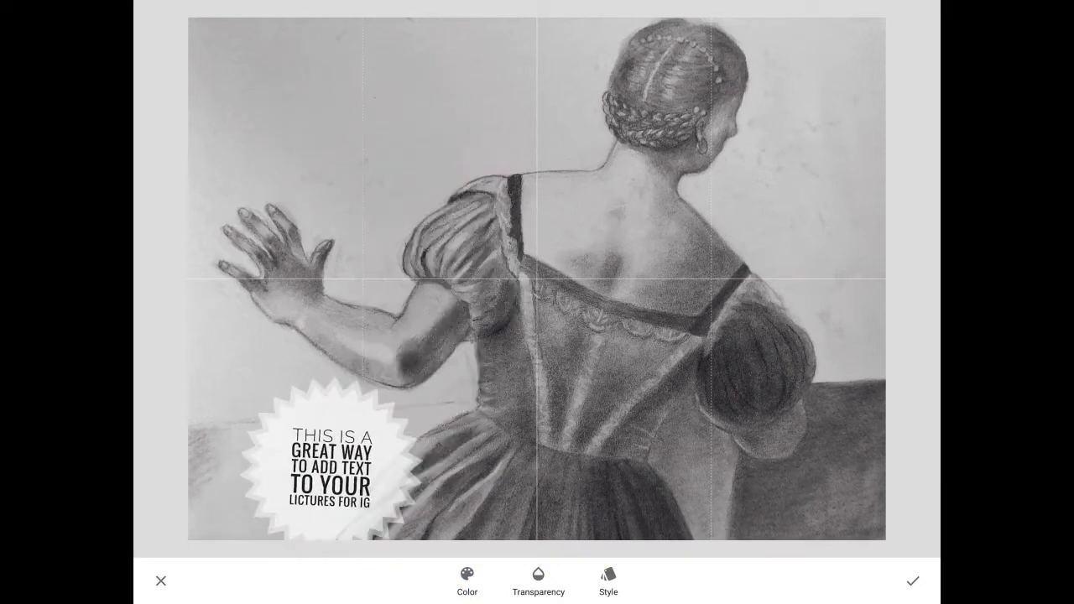
# - Move the badge to the upper left of the drawing and apply it
pyautogui.moveTo(329, 470); pyautogui.dragTo(352, 114)
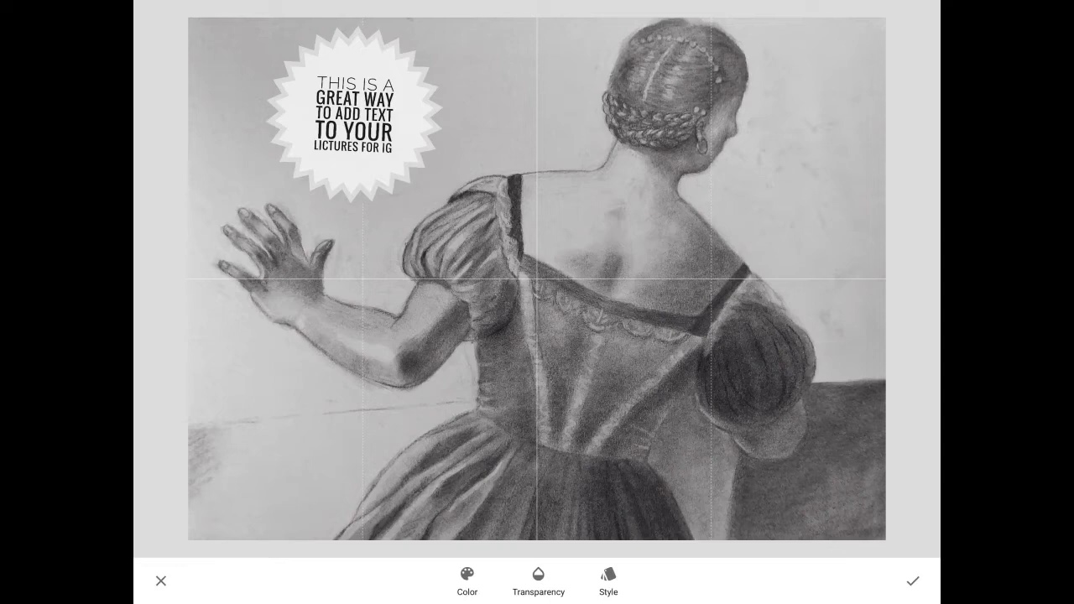
pyautogui.click(914, 580)
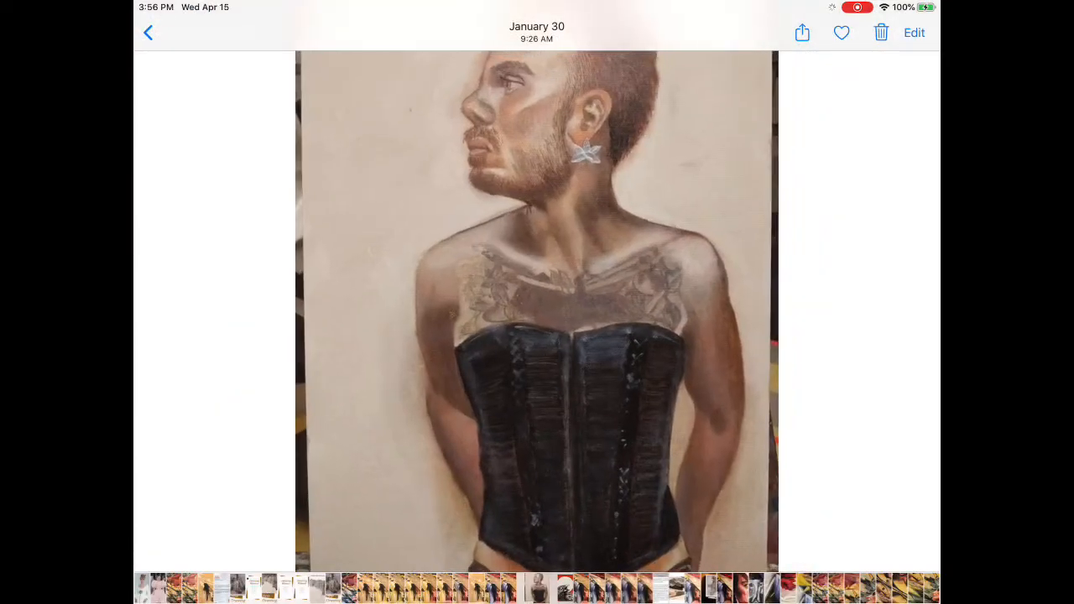
# - Edit the corset painting in Photos and drag the crop edges to tighten its framing
pyautogui.click(913, 32)
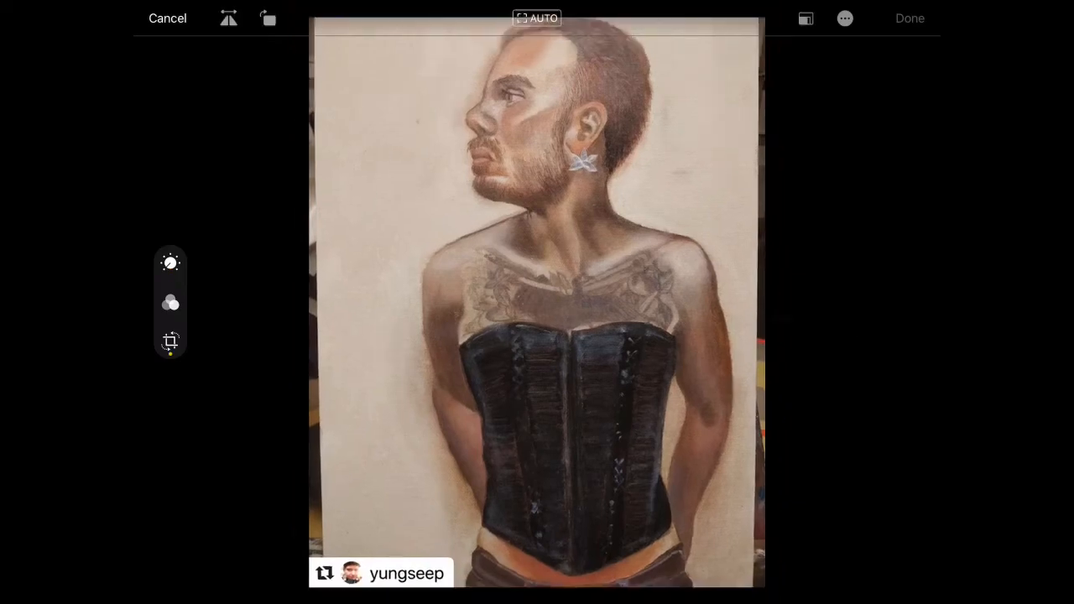
pyautogui.click(171, 341)
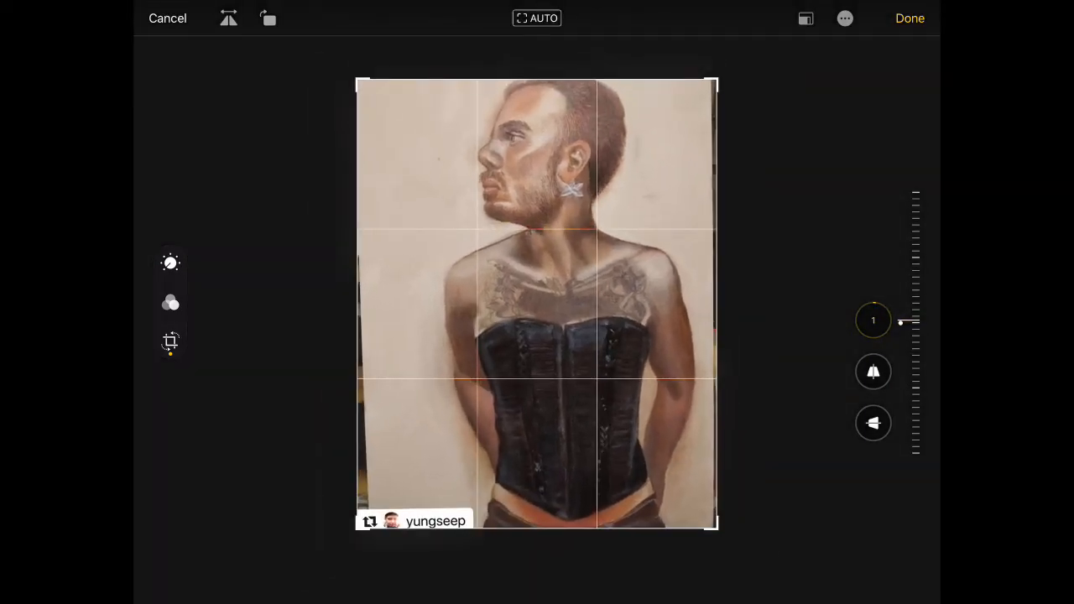
pyautogui.moveTo(915, 302); pyautogui.dragTo(915, 336)
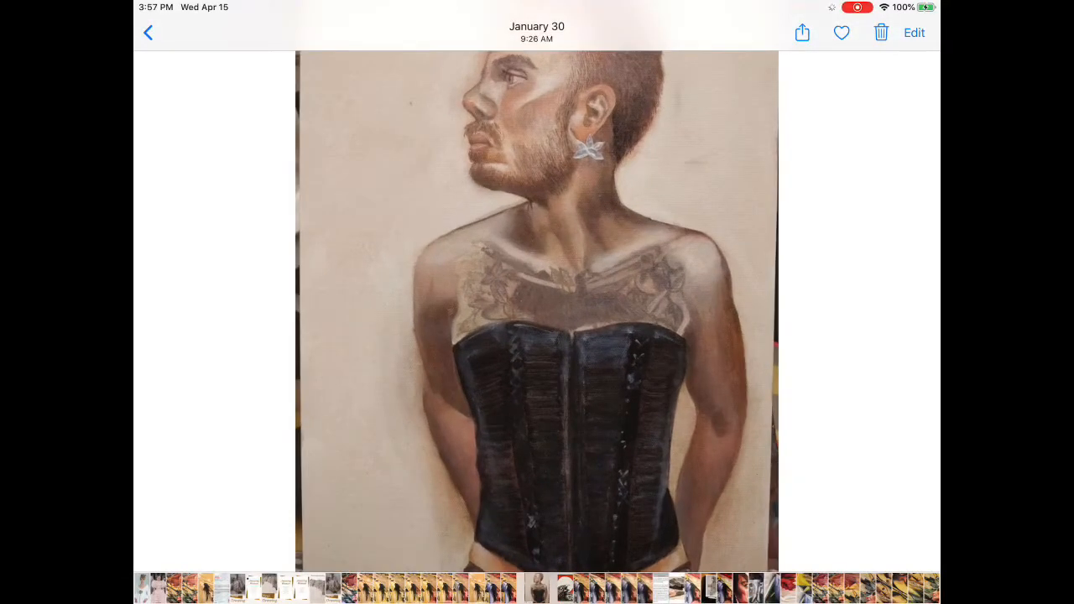
# - Edit the prints photo, lifting exposure slightly and deepening then easing the shadows
pyautogui.click(148, 32)
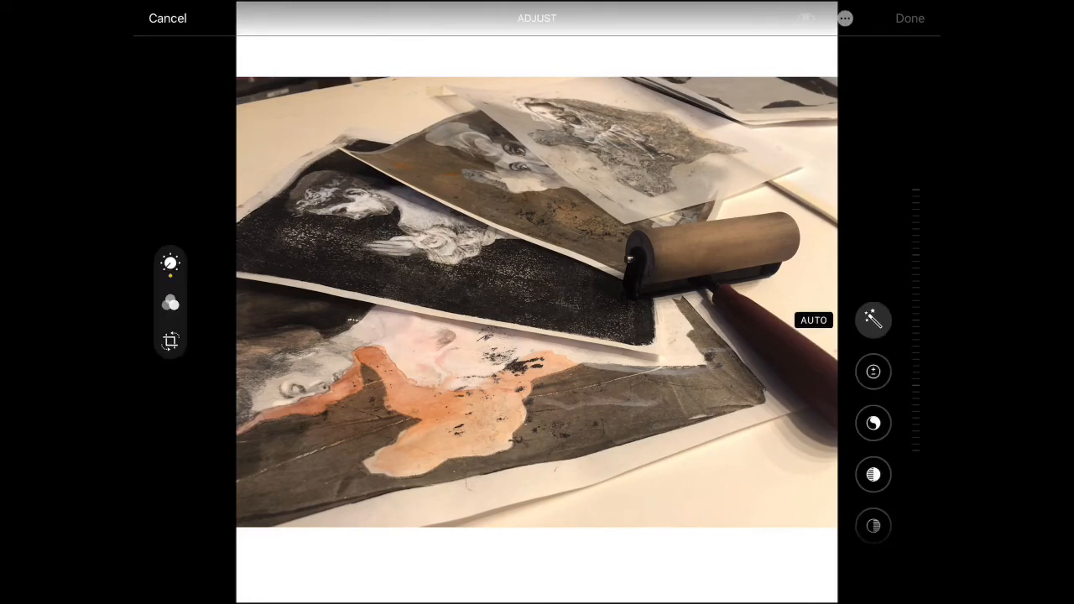
pyautogui.click(872, 319)
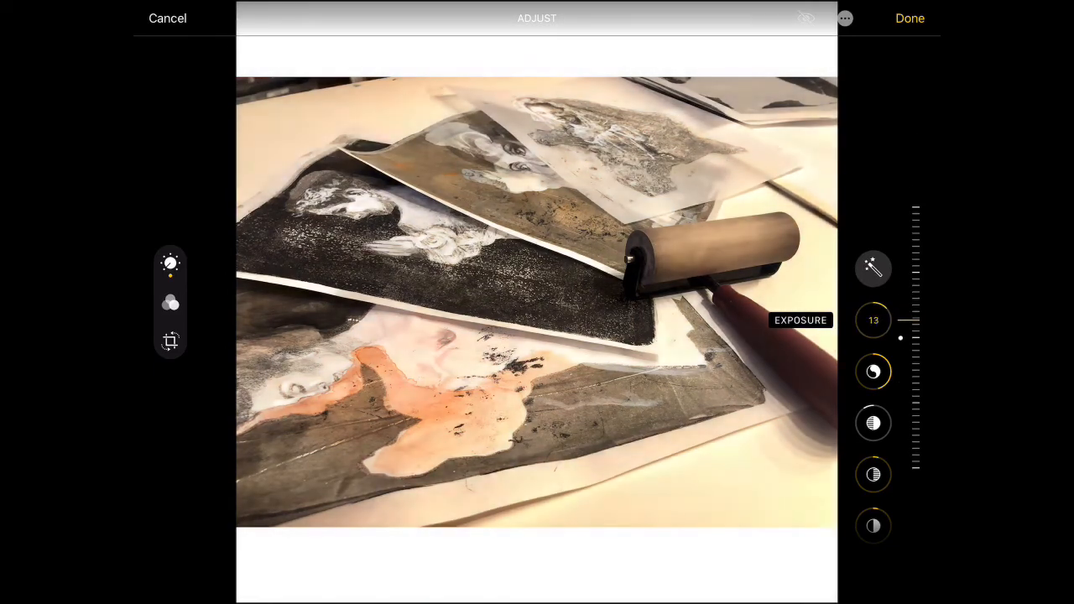
pyautogui.moveTo(917, 336); pyautogui.dragTo(917, 311)
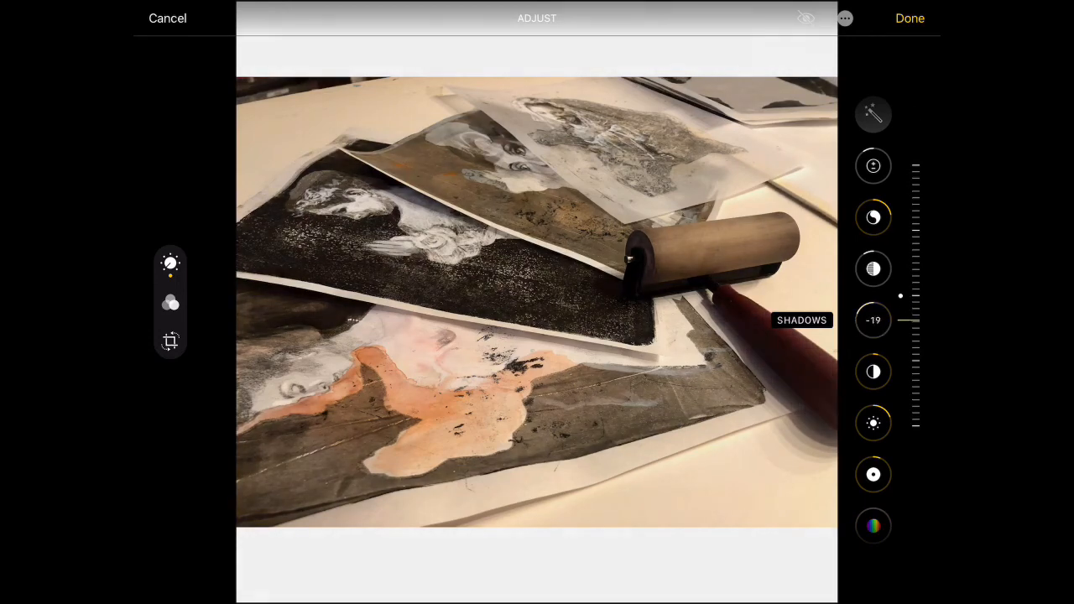
pyautogui.moveTo(915, 296); pyautogui.dragTo(914, 304)
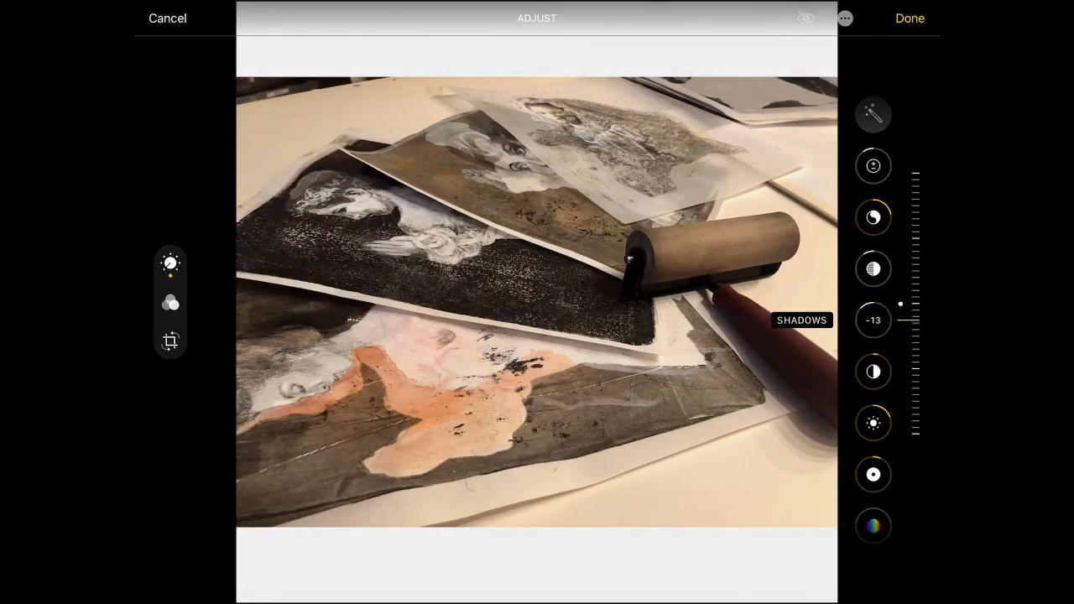
# - Deepen the black point, cool the warmth and shift the tint toward magenta
pyautogui.scroll(-3)
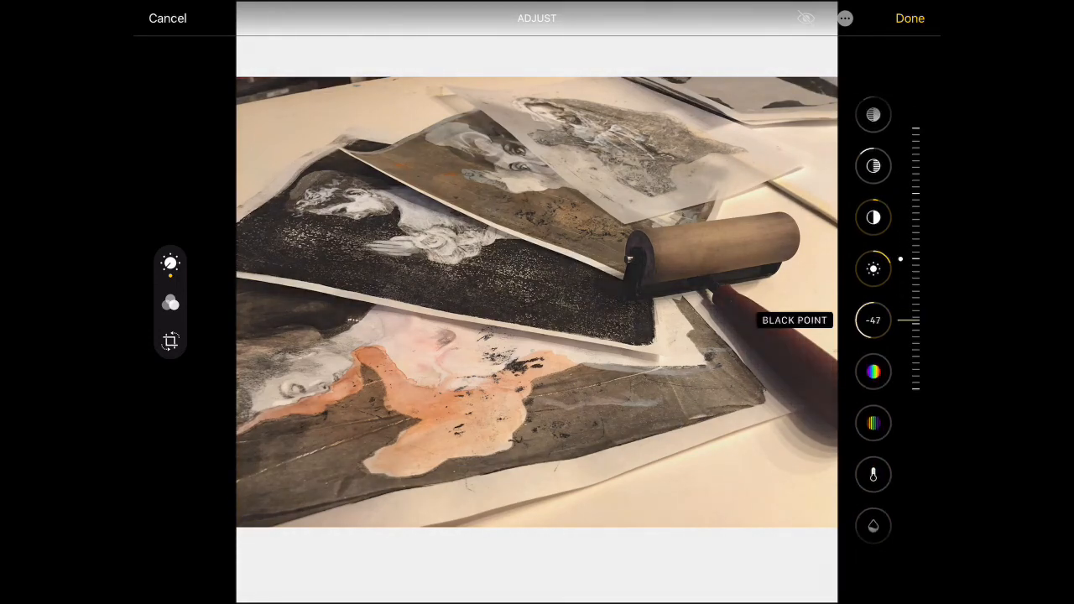
pyautogui.scroll(-3)
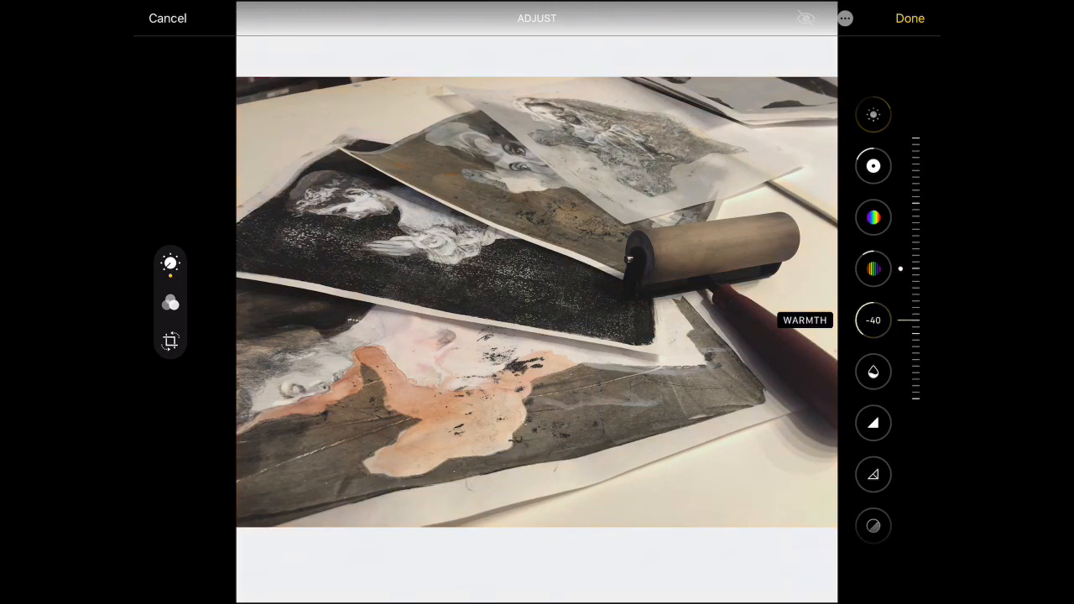
pyautogui.moveTo(873, 319); pyautogui.dragTo(876, 316)
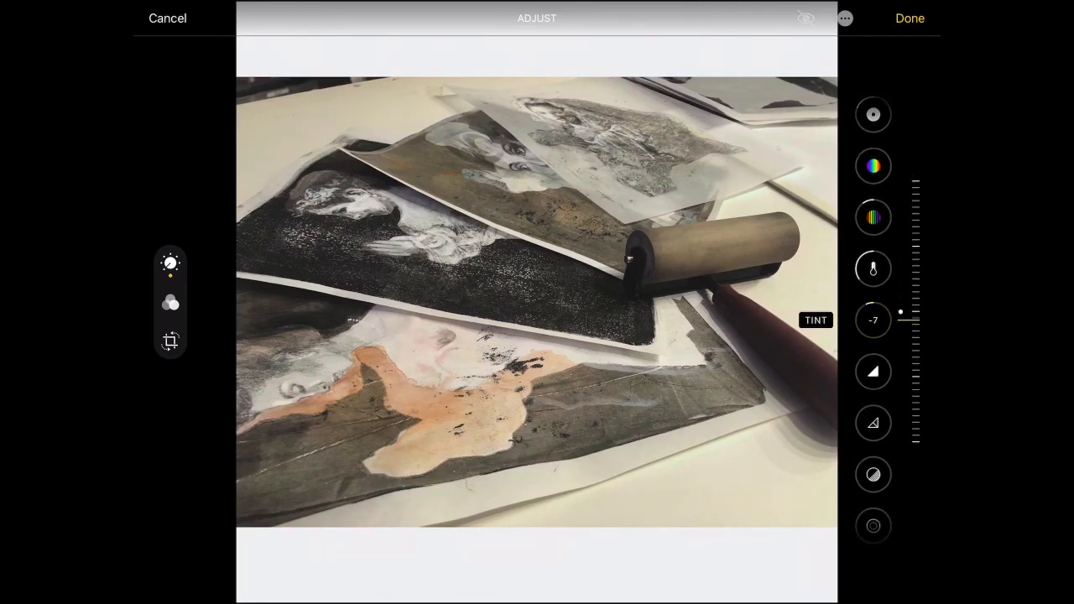
pyautogui.moveTo(901, 312); pyautogui.dragTo(902, 336)
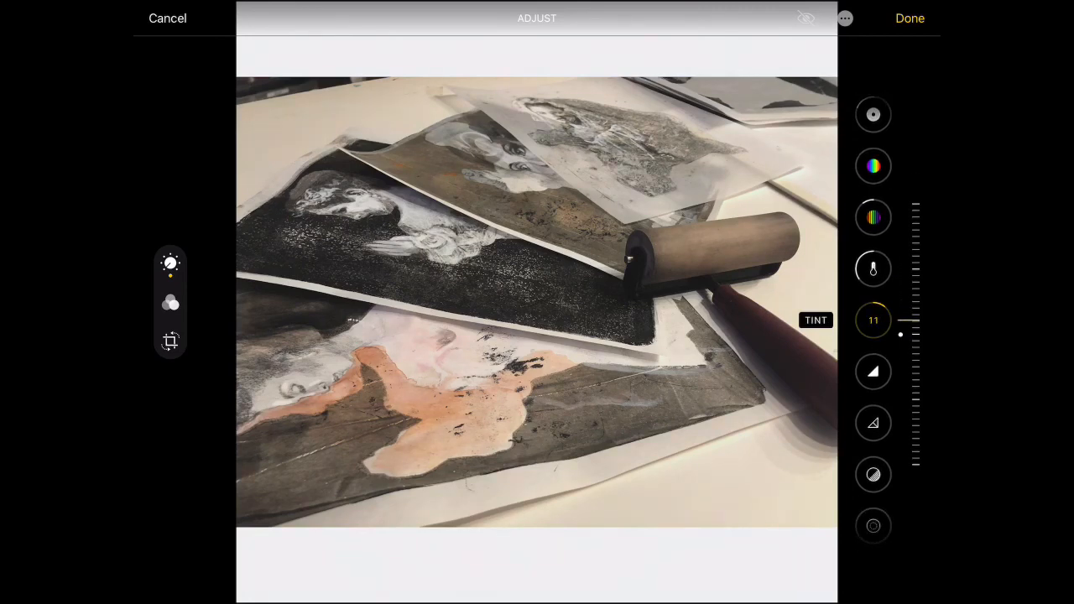
pyautogui.scroll(-3)
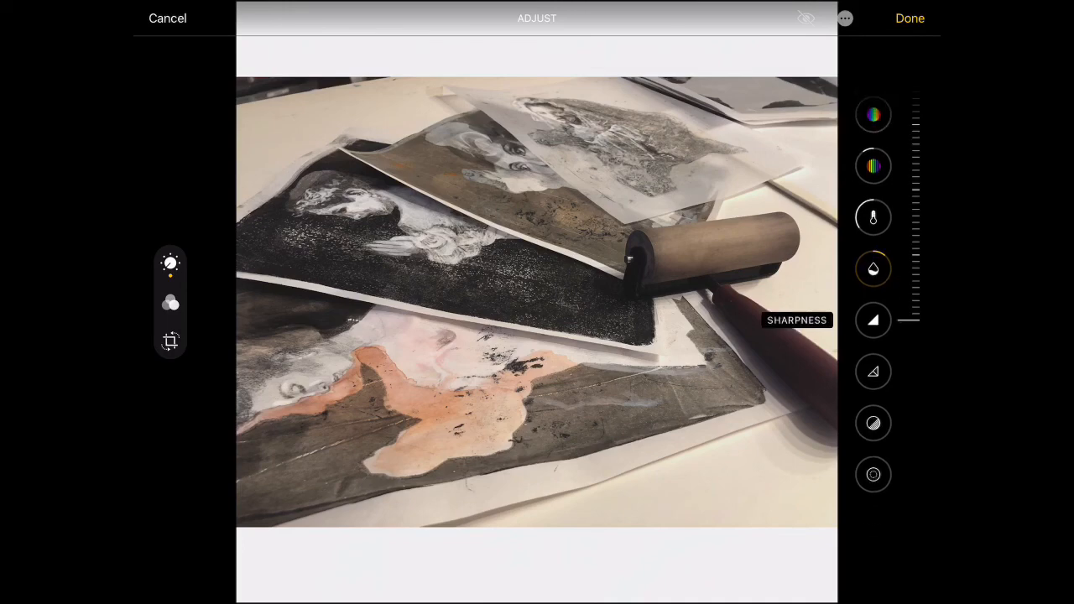